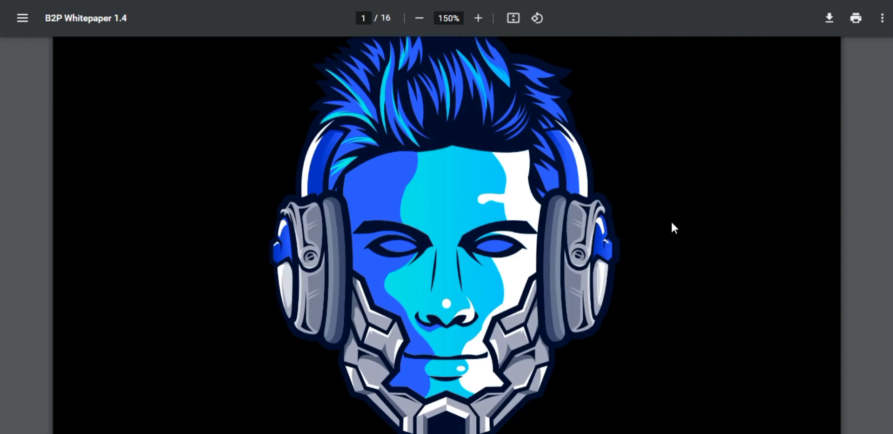
{"action": "mouse_move", "coordinate": [648, 252]}
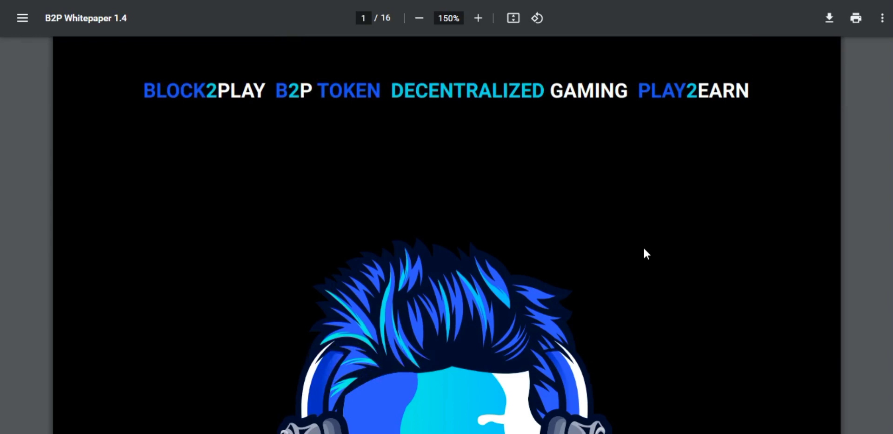
{"action": "scroll", "scroll_direction": "down", "scroll_amount": 3}
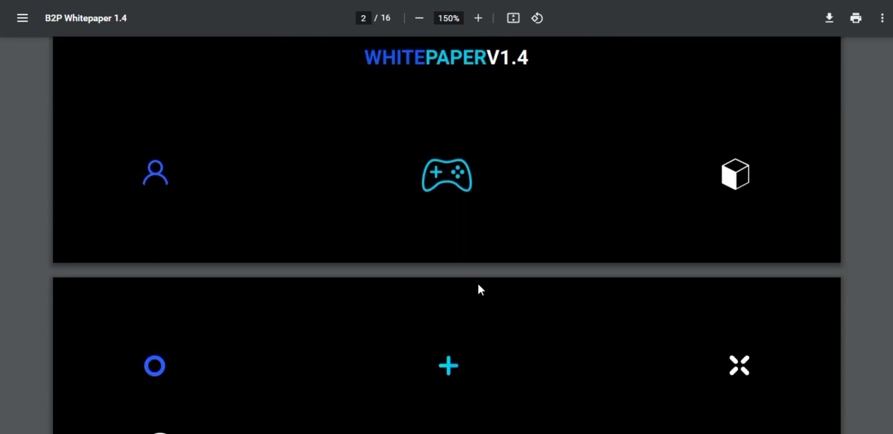
{"action": "scroll", "scroll_direction": "down", "scroll_amount": 3}
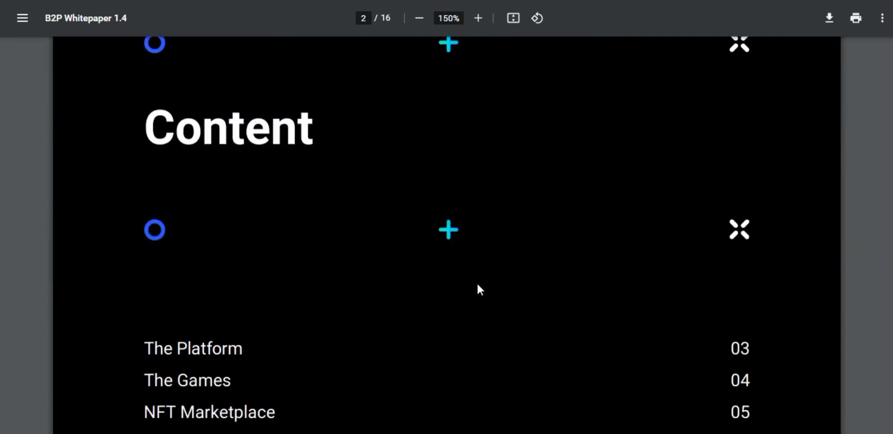
{"action": "scroll", "scroll_direction": "down", "scroll_amount": 3}
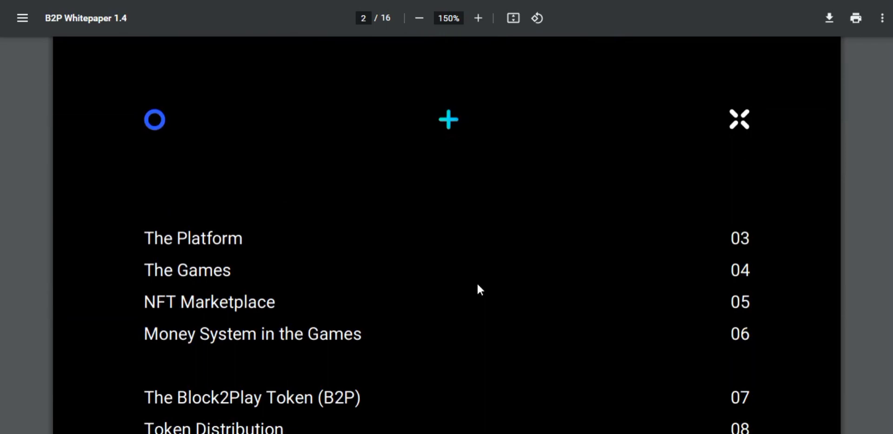
{"action": "scroll", "scroll_direction": "down", "scroll_amount": 3}
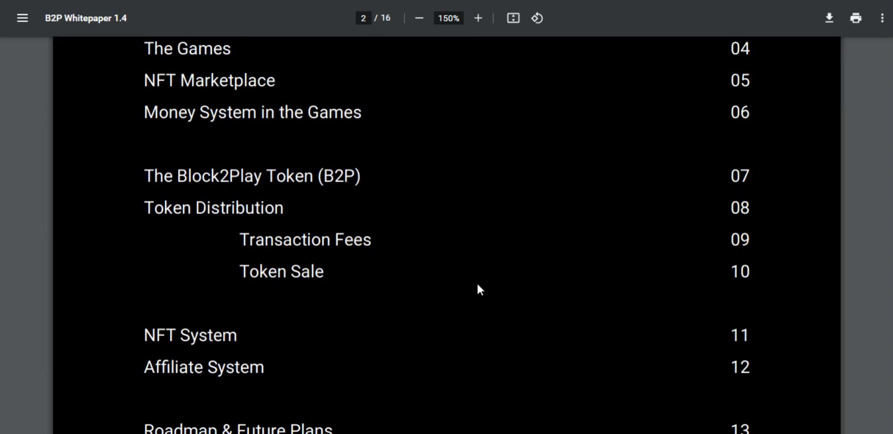
{"action": "scroll", "scroll_direction": "down", "scroll_amount": 3}
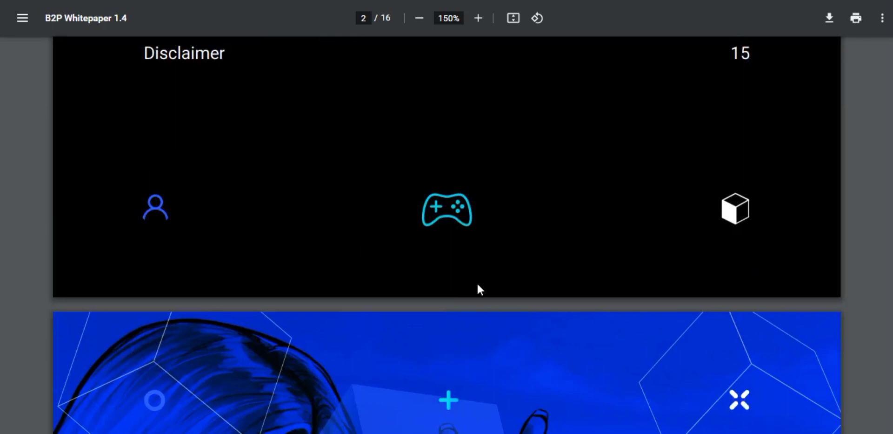
{"action": "scroll", "scroll_direction": "down", "scroll_amount": 3}
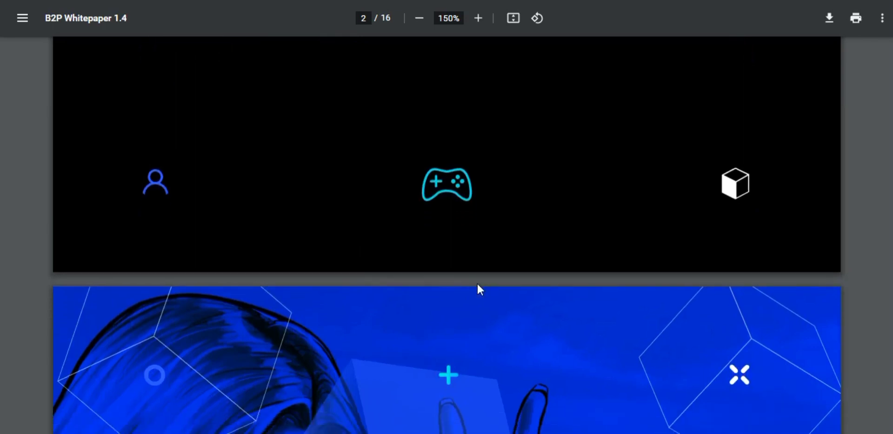
{"action": "scroll", "scroll_direction": "down", "scroll_amount": 3}
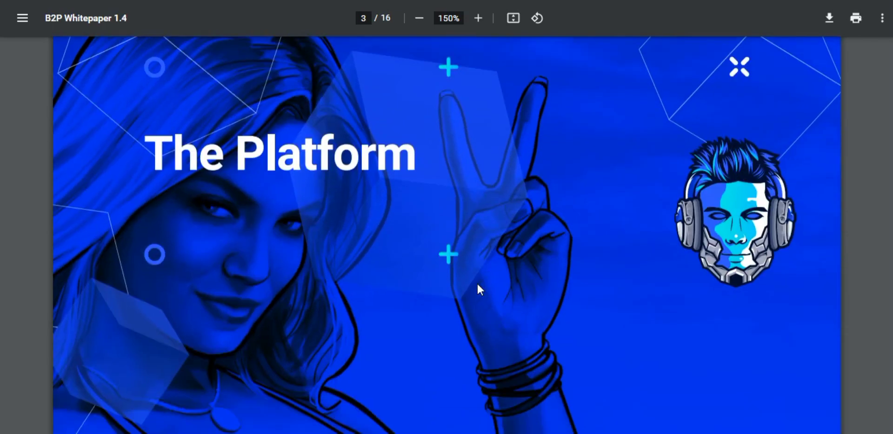
{"action": "scroll", "scroll_direction": "down", "scroll_amount": 3}
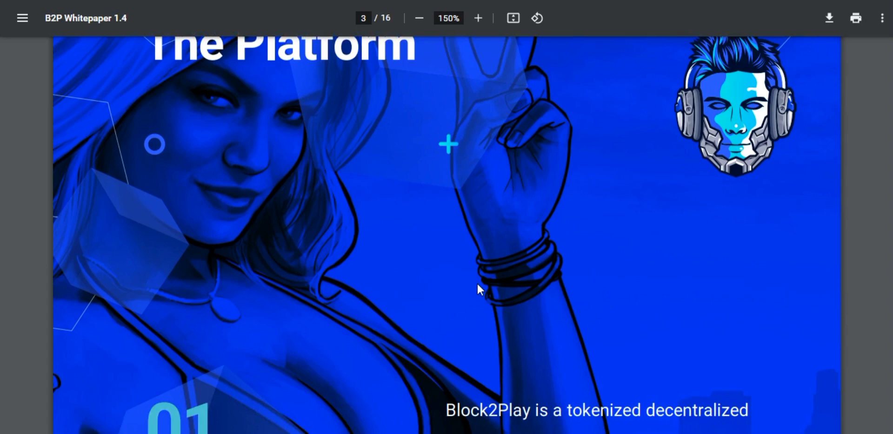
{"action": "scroll", "scroll_direction": "down", "scroll_amount": 3}
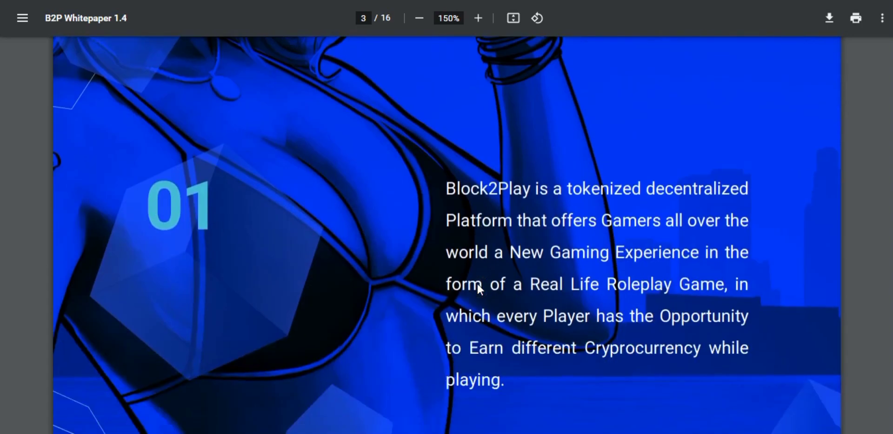
{"action": "mouse_move", "coordinate": [317, 317]}
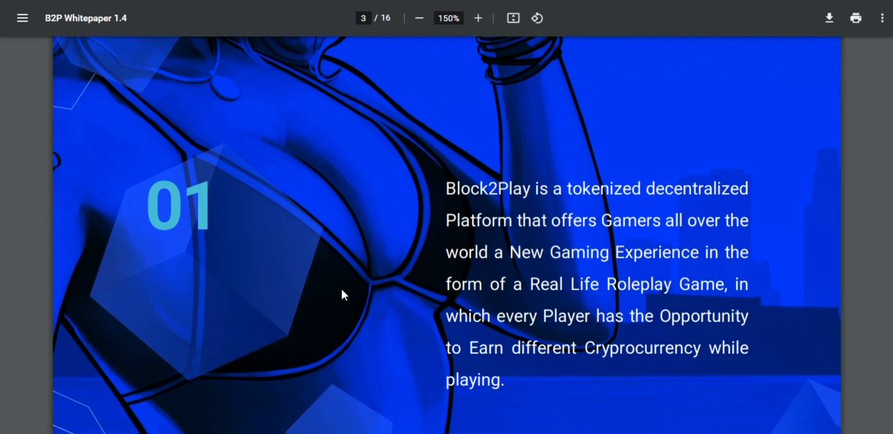
{"action": "scroll", "scroll_direction": "down", "scroll_amount": 3}
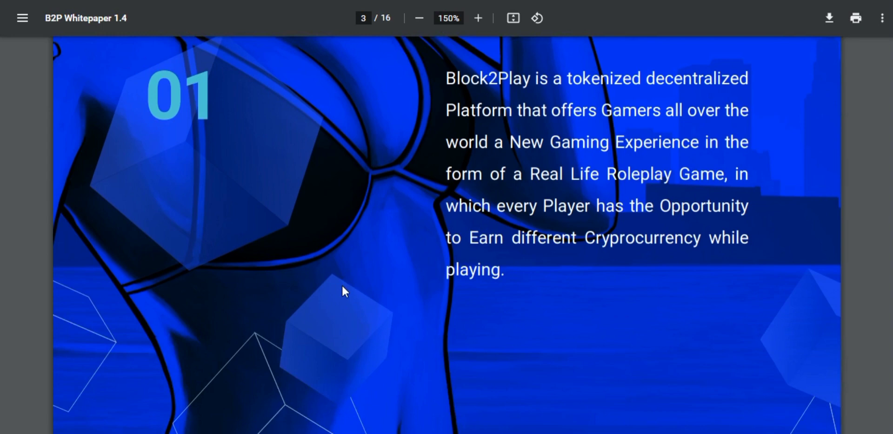
{"action": "scroll", "scroll_direction": "down", "scroll_amount": 3}
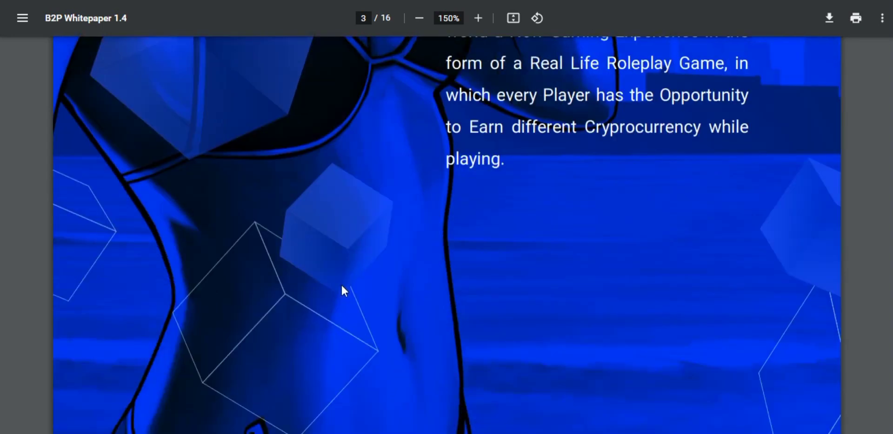
{"action": "scroll", "scroll_direction": "down", "scroll_amount": 3}
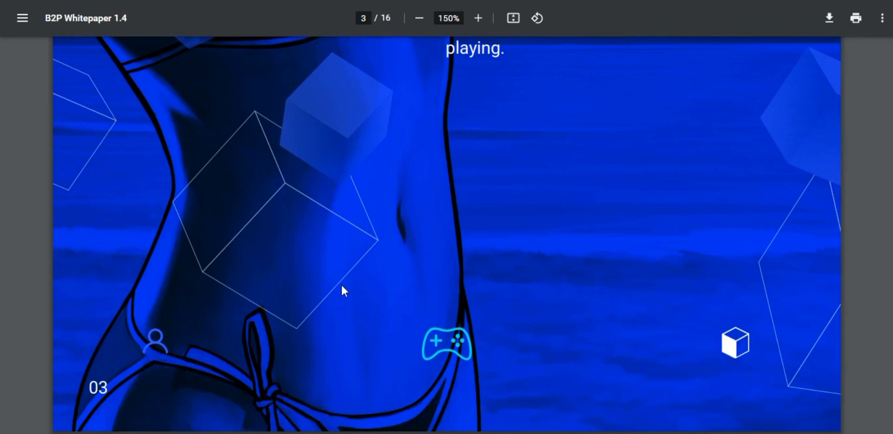
{"action": "scroll", "scroll_direction": "down", "scroll_amount": 3}
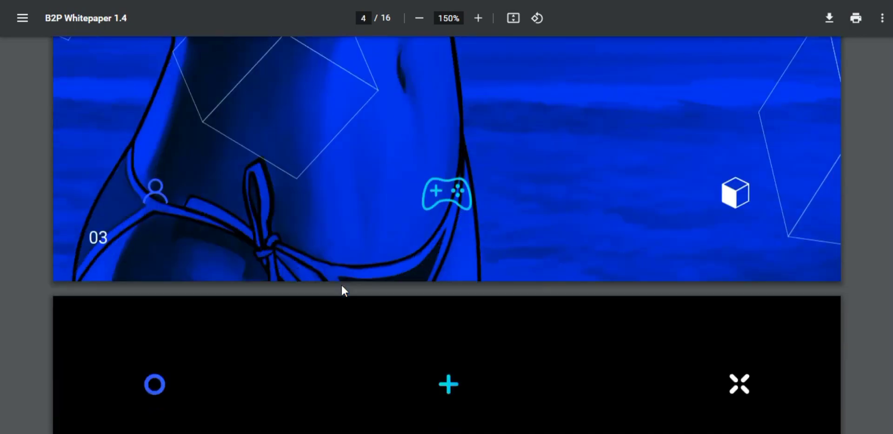
{"action": "scroll", "scroll_direction": "down", "scroll_amount": 3}
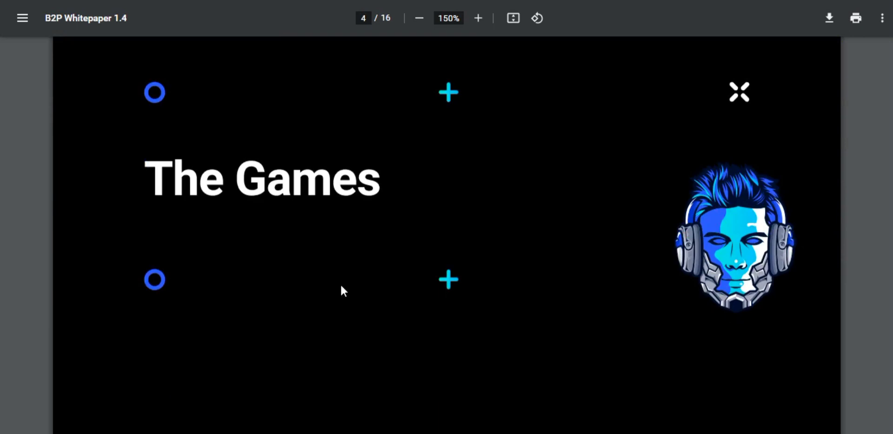
{"action": "scroll", "scroll_direction": "down", "scroll_amount": 3}
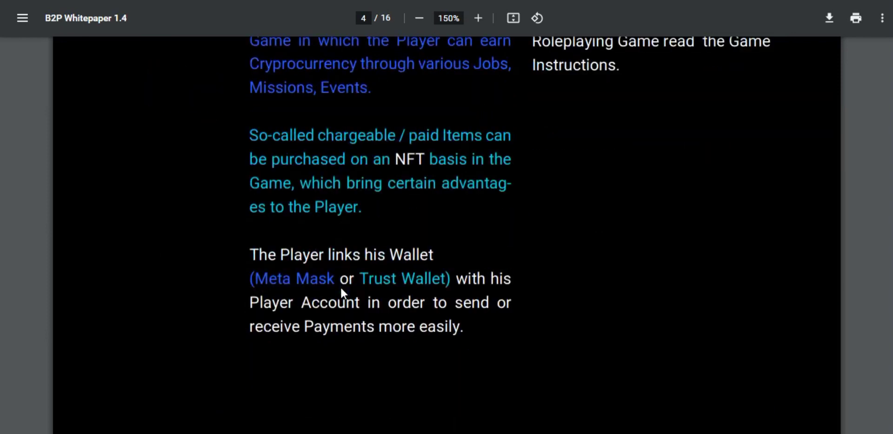
{"action": "scroll", "scroll_direction": "down", "scroll_amount": 3}
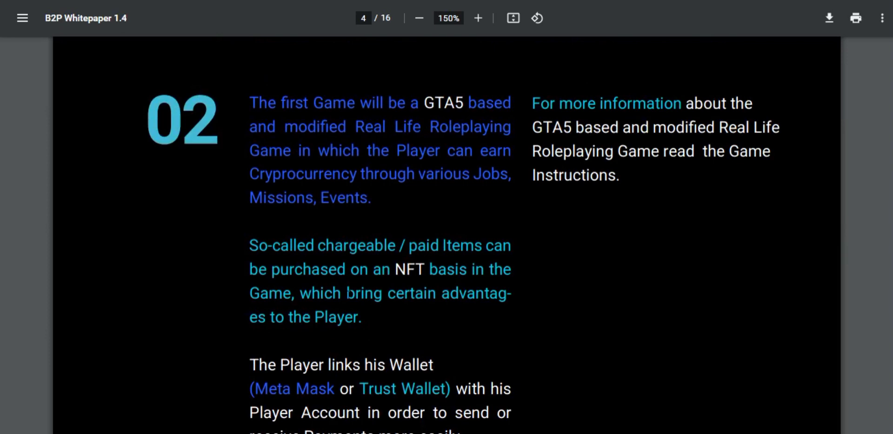
{"action": "scroll", "scroll_direction": "down", "scroll_amount": 3}
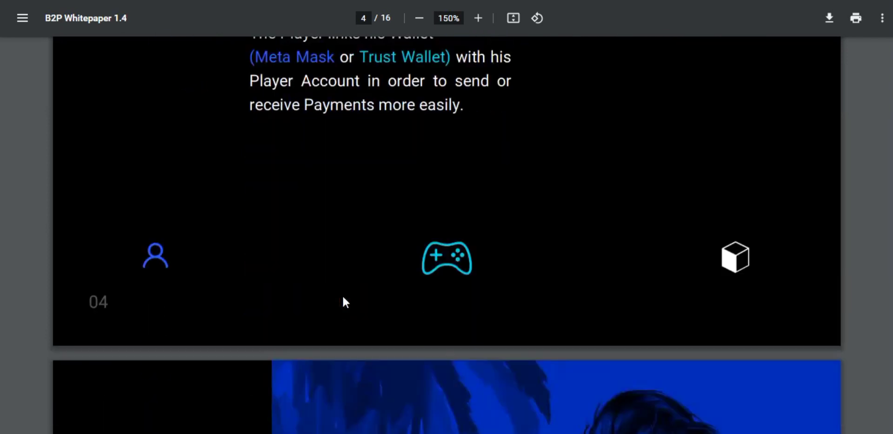
{"action": "scroll", "scroll_direction": "down", "scroll_amount": 3}
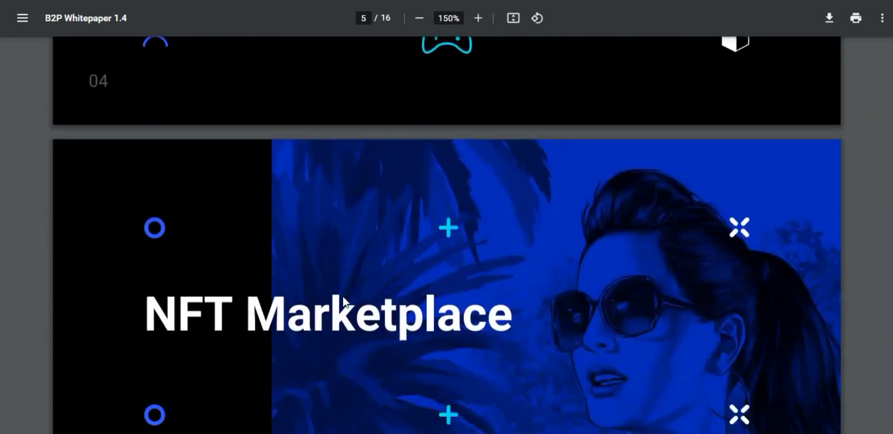
{"action": "scroll", "scroll_direction": "down", "scroll_amount": 3}
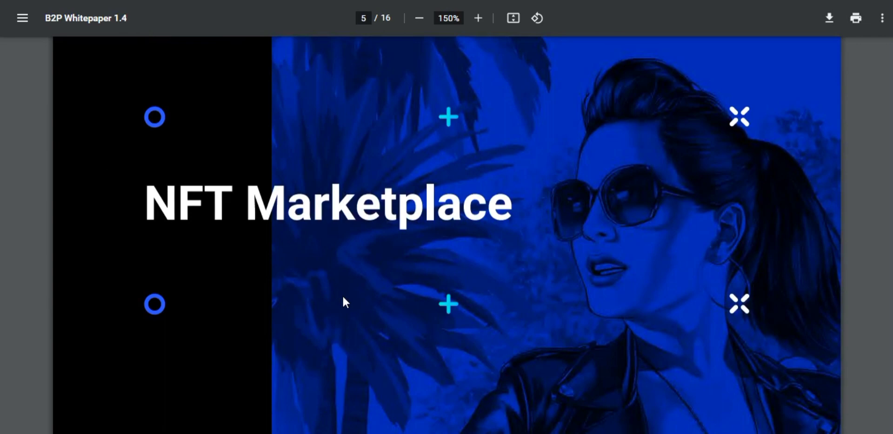
{"action": "scroll", "scroll_direction": "down", "scroll_amount": 3}
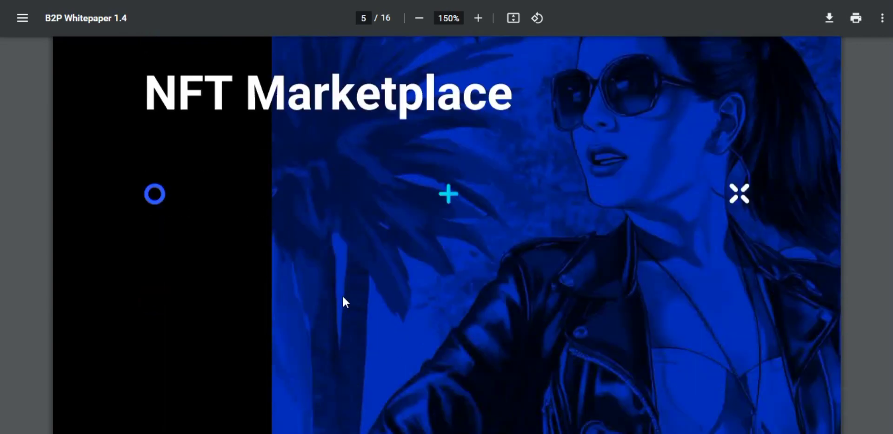
{"action": "scroll", "scroll_direction": "down", "scroll_amount": 3}
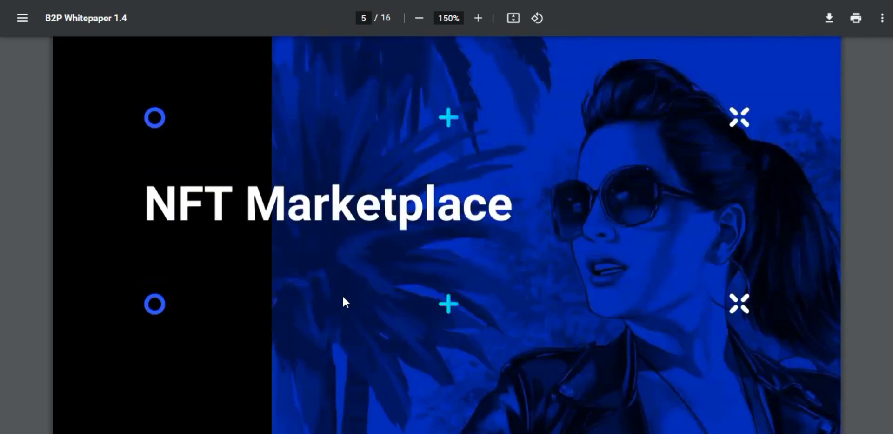
{"action": "scroll", "scroll_direction": "down", "scroll_amount": 3}
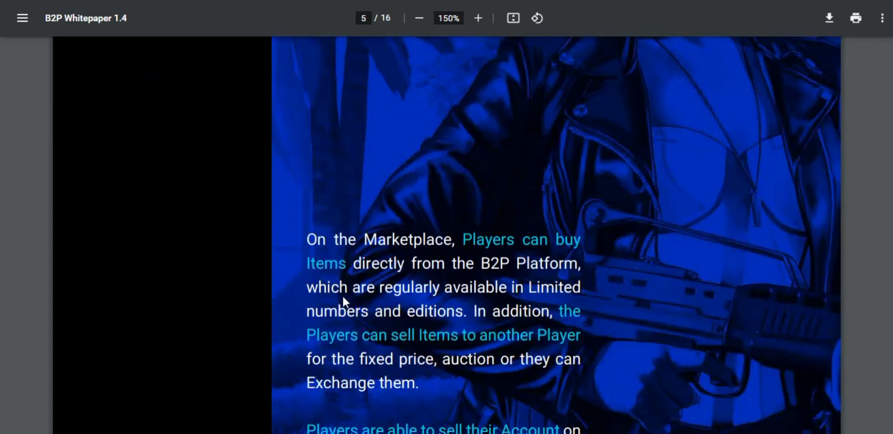
{"action": "scroll", "scroll_direction": "down", "scroll_amount": 3}
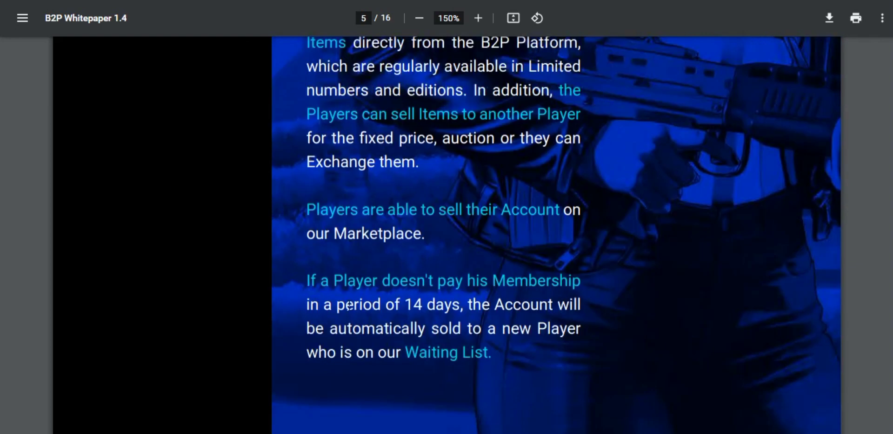
{"action": "scroll", "scroll_direction": "down", "scroll_amount": 3}
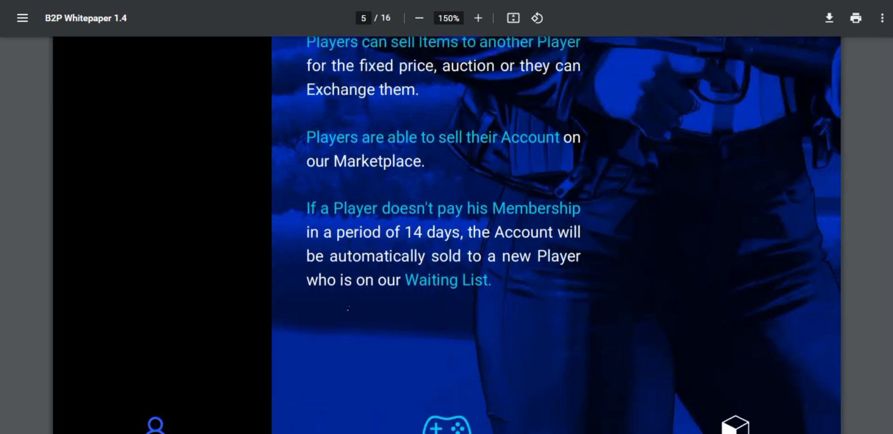
{"action": "scroll", "scroll_direction": "down", "scroll_amount": 3}
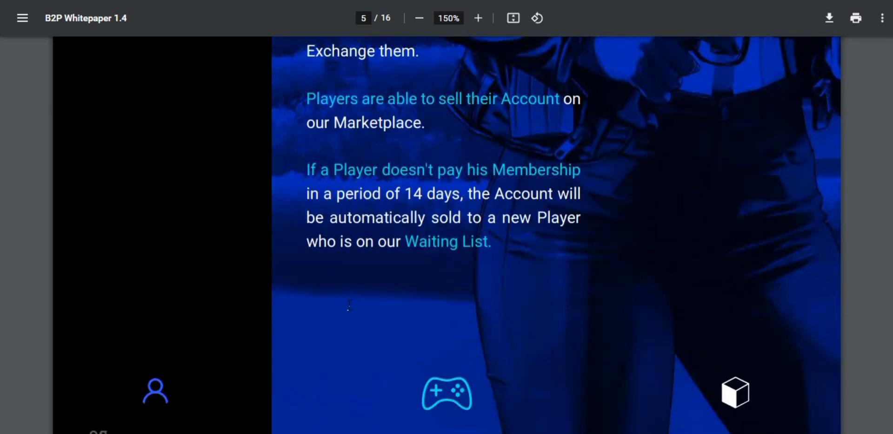
{"action": "scroll", "scroll_direction": "up", "scroll_amount": 3}
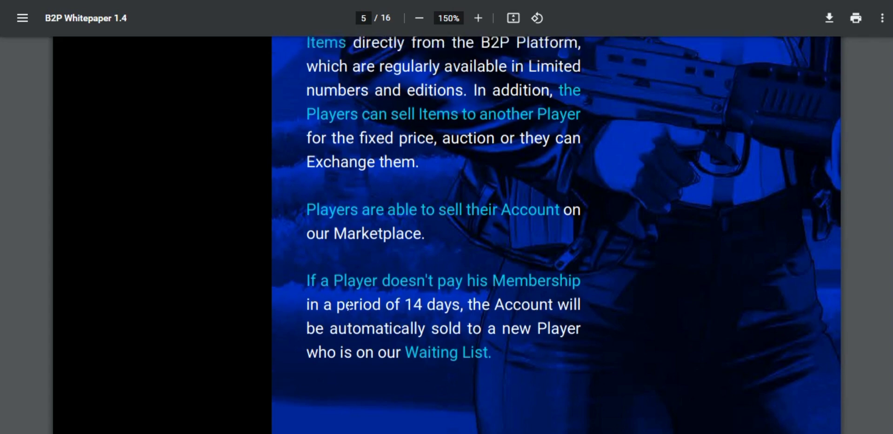
{"action": "scroll", "scroll_direction": "down", "scroll_amount": 3}
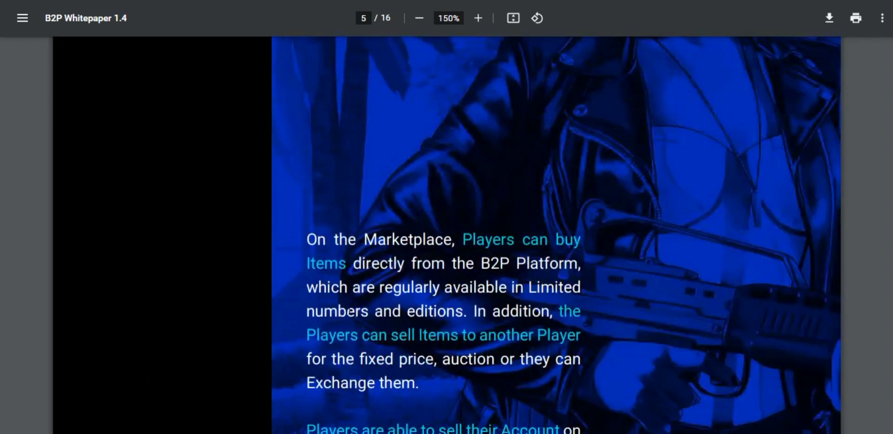
{"action": "scroll", "scroll_direction": "down", "scroll_amount": 3}
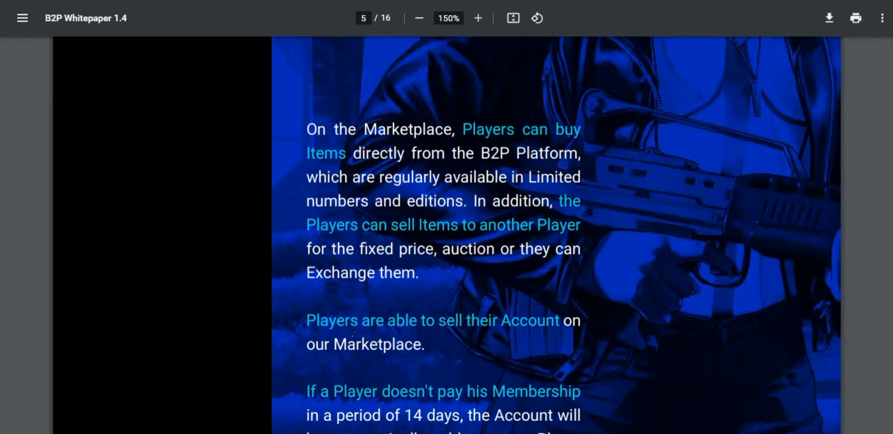
{"action": "scroll", "scroll_direction": "down", "scroll_amount": 3}
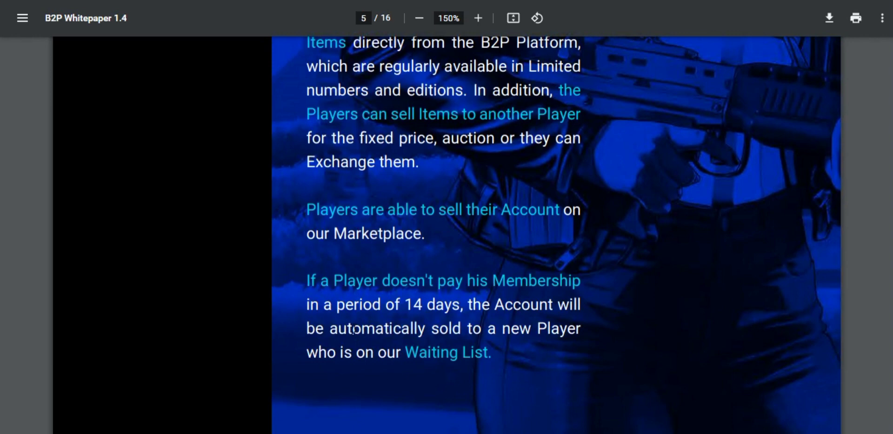
{"action": "scroll", "scroll_direction": "down", "scroll_amount": 3}
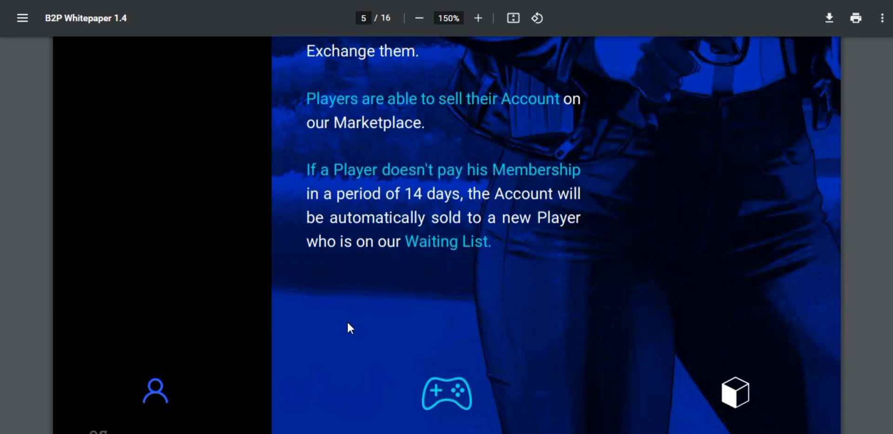
{"action": "scroll", "scroll_direction": "down", "scroll_amount": 3}
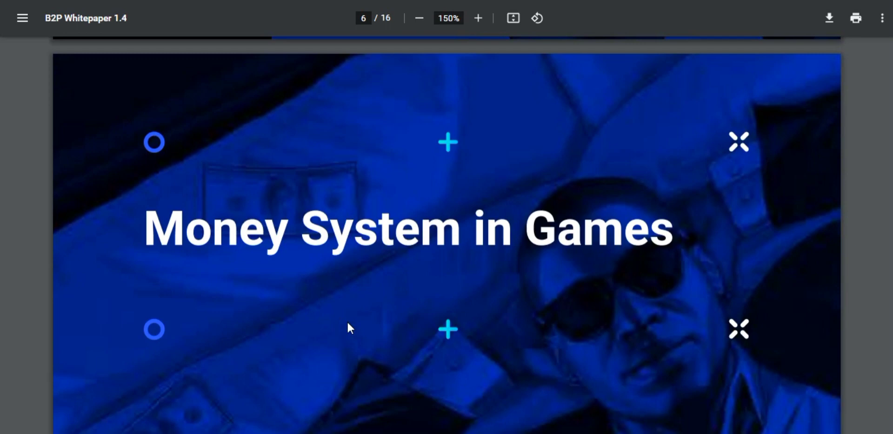
{"action": "scroll", "scroll_direction": "down", "scroll_amount": 3}
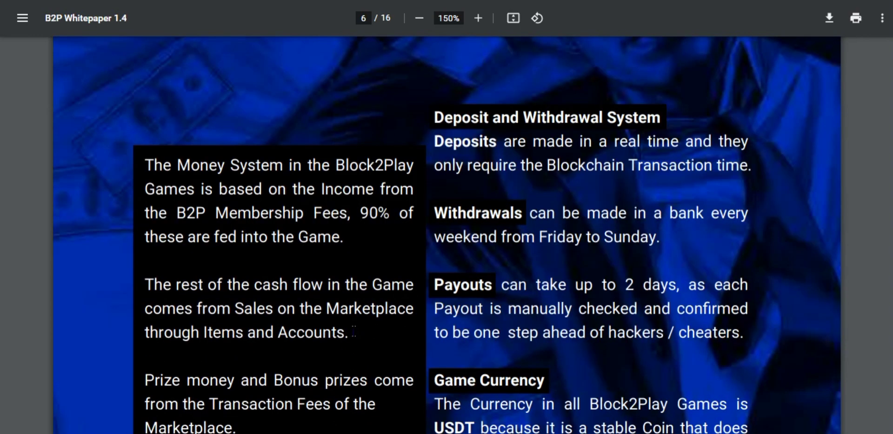
{"action": "scroll", "scroll_direction": "down", "scroll_amount": 3}
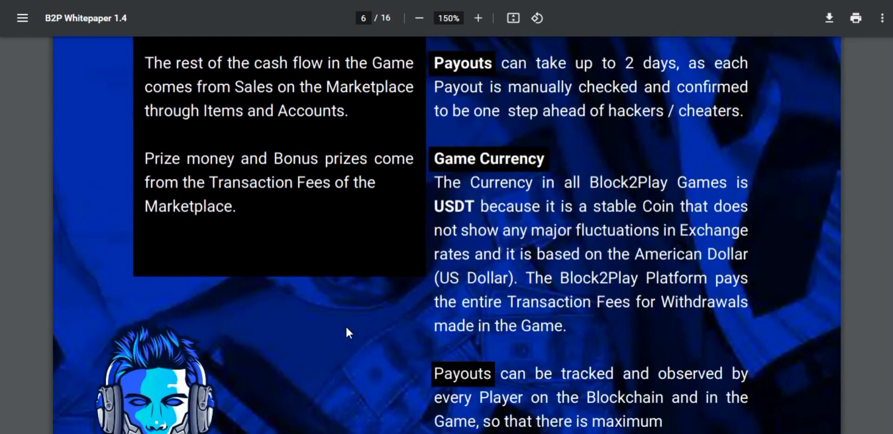
{"action": "scroll", "scroll_direction": "down", "scroll_amount": 3}
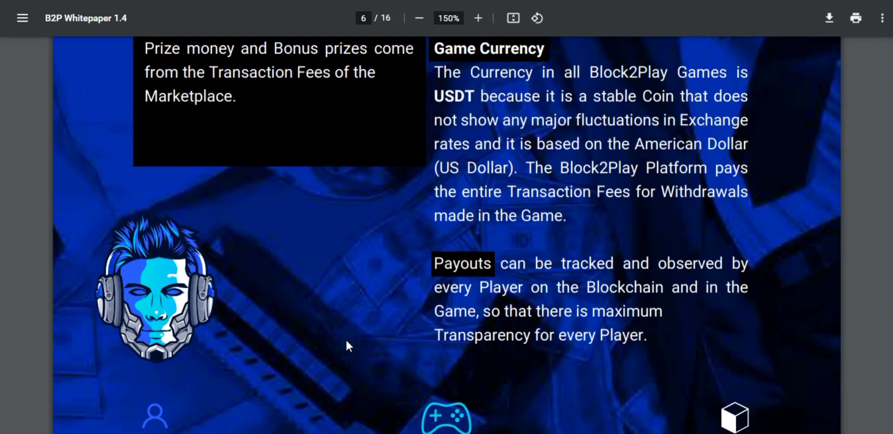
{"action": "mouse_move", "coordinate": [350, 337]}
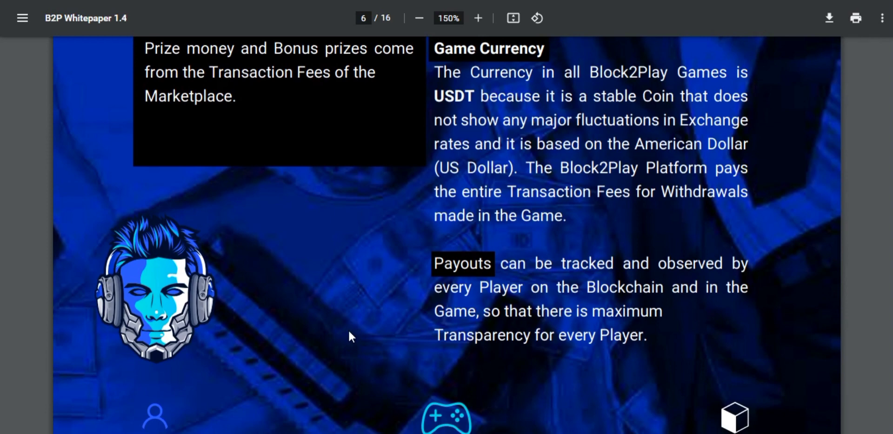
{"action": "scroll", "scroll_direction": "down", "scroll_amount": 3}
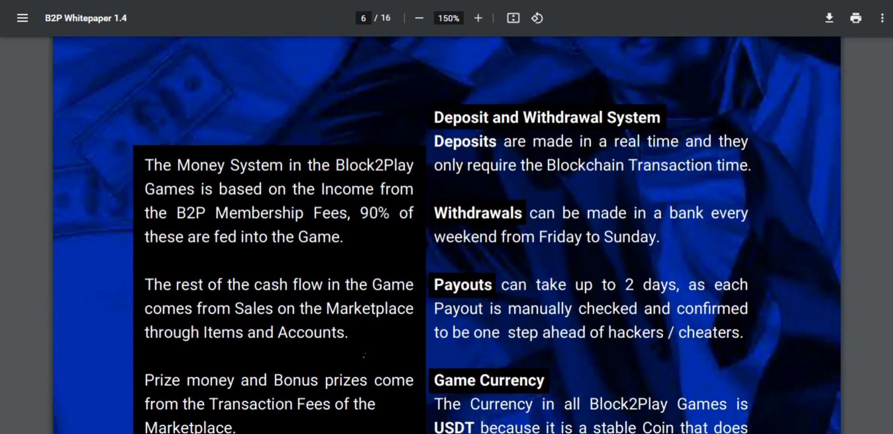
{"action": "mouse_move", "coordinate": [583, 267]}
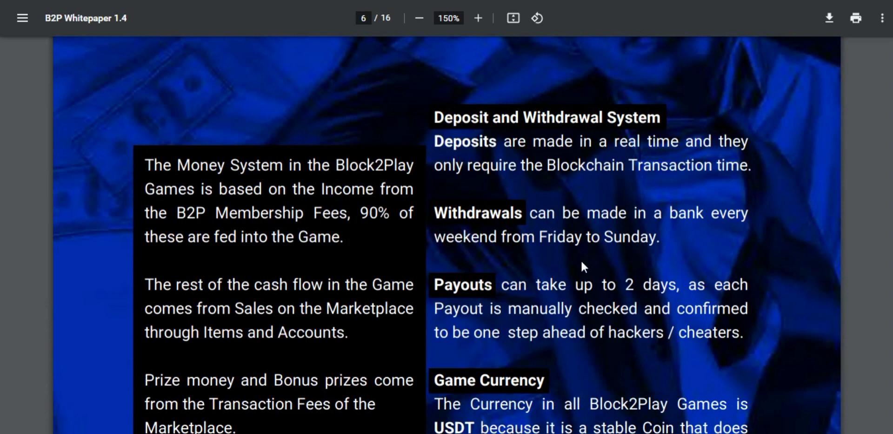
{"action": "mouse_move", "coordinate": [561, 264]}
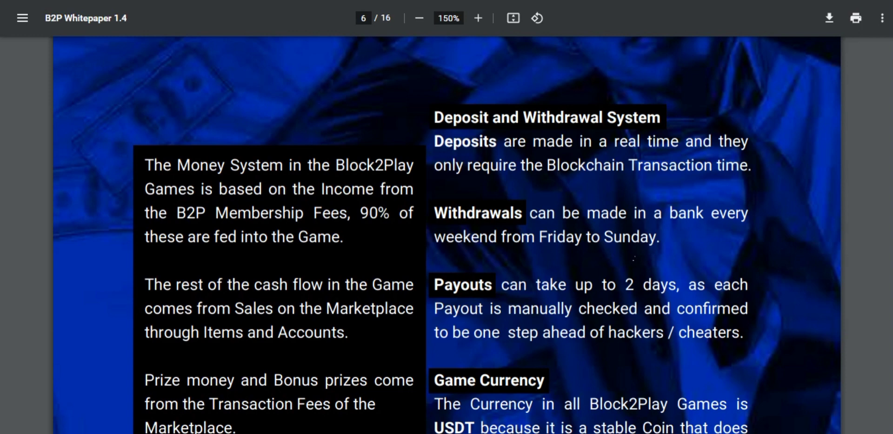
{"action": "scroll", "scroll_direction": "down", "scroll_amount": 3}
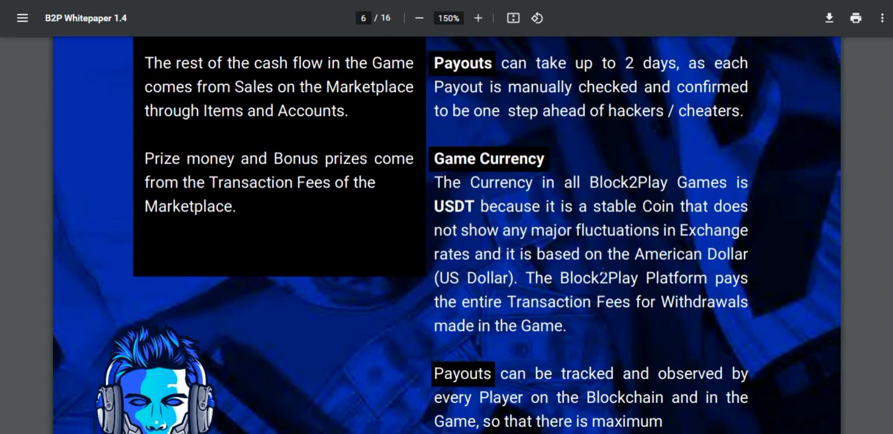
{"action": "scroll", "scroll_direction": "down", "scroll_amount": 3}
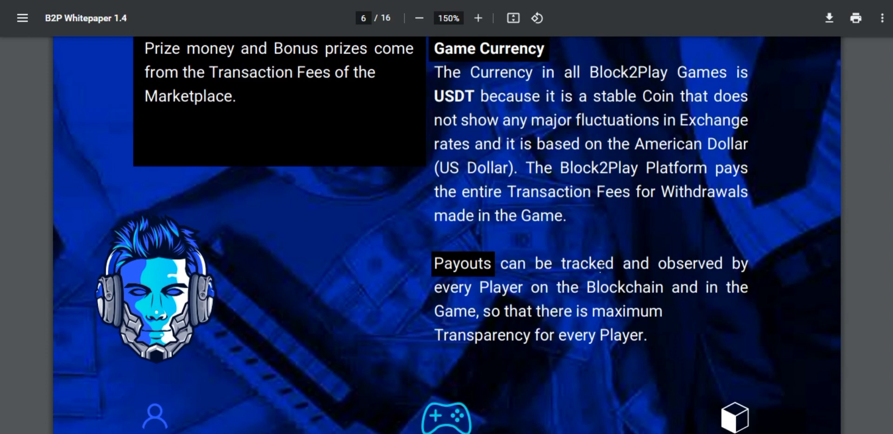
{"action": "scroll", "scroll_direction": "down", "scroll_amount": 3}
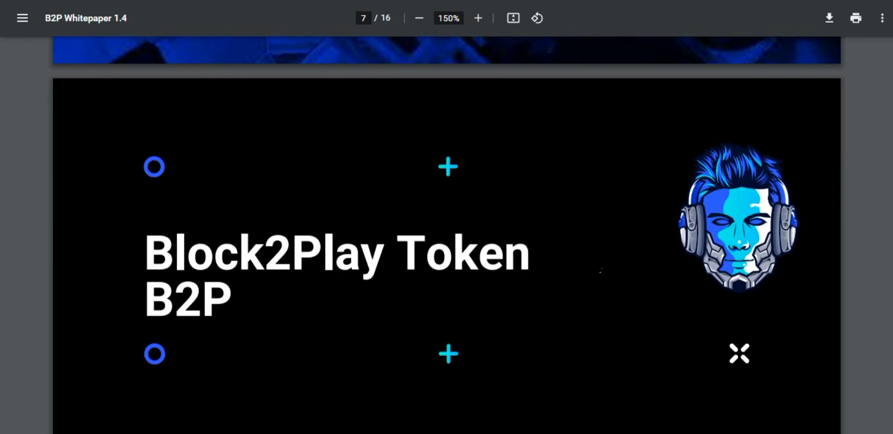
{"action": "scroll", "scroll_direction": "down", "scroll_amount": 3}
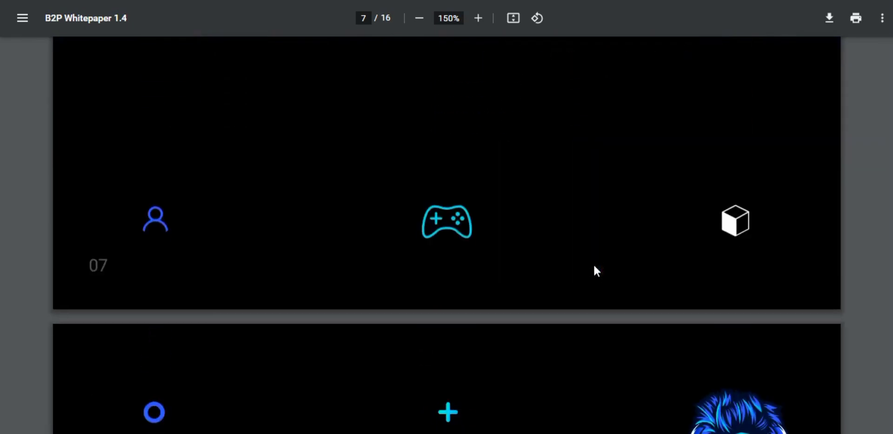
{"action": "scroll", "scroll_direction": "down", "scroll_amount": 3}
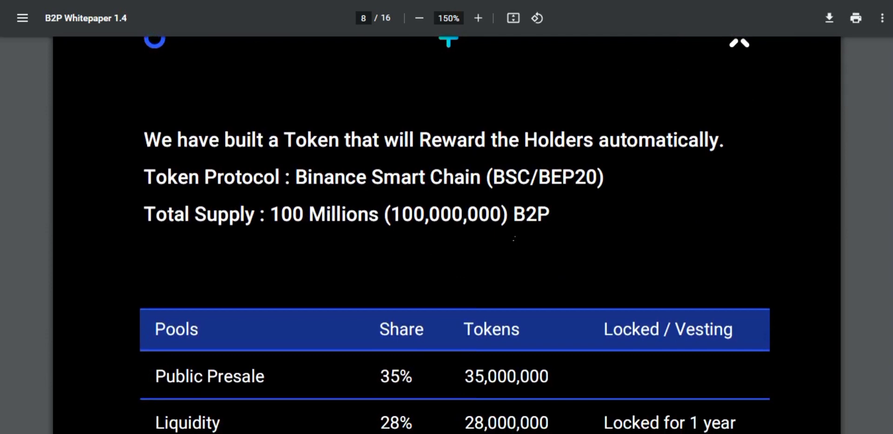
{"action": "scroll", "scroll_direction": "down", "scroll_amount": 3}
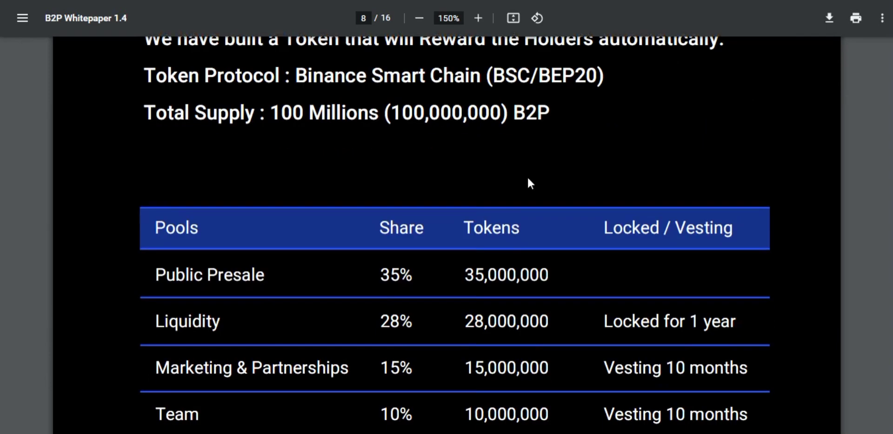
{"action": "mouse_move", "coordinate": [348, 186]}
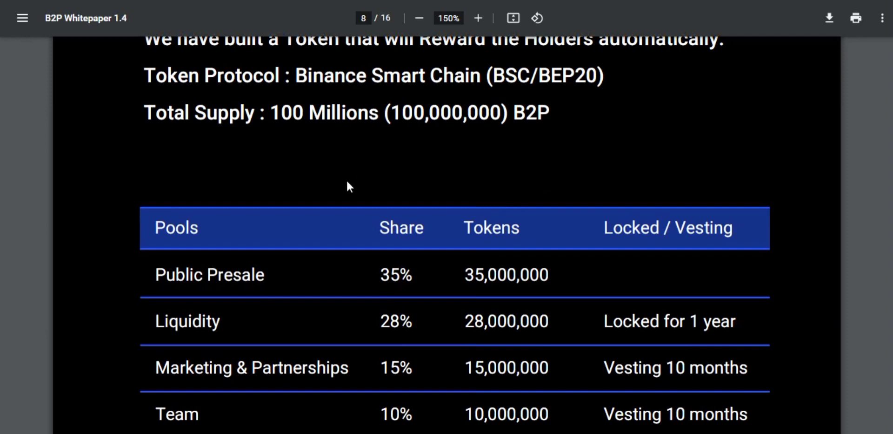
{"action": "mouse_move", "coordinate": [383, 143]}
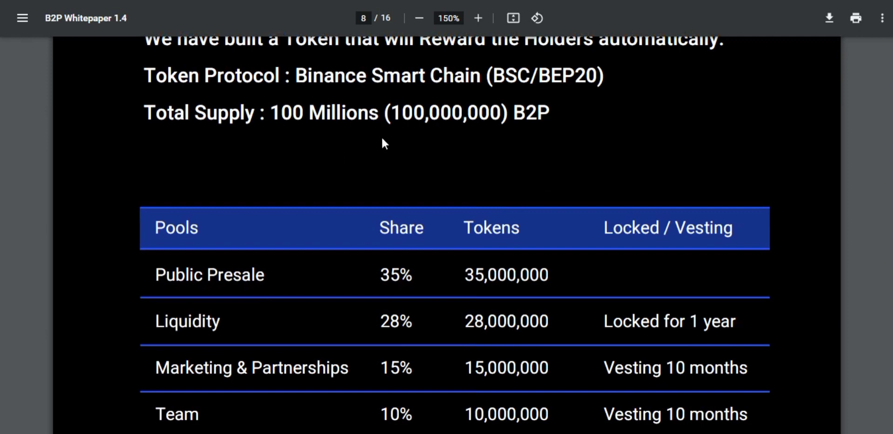
{"action": "mouse_move", "coordinate": [538, 220]}
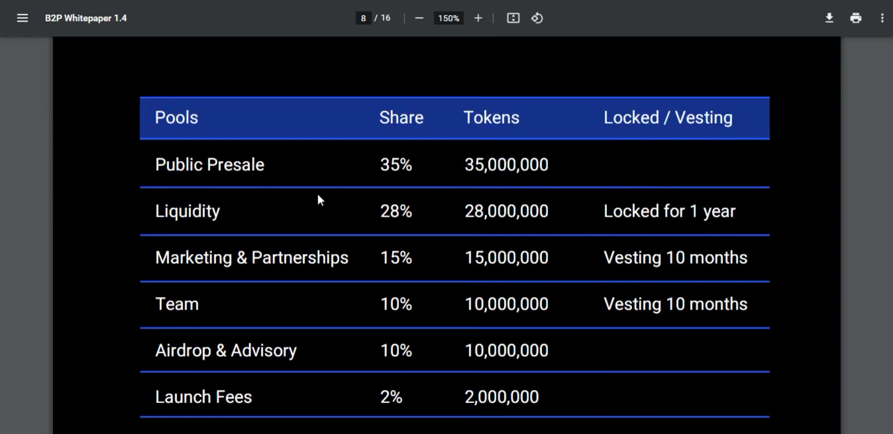
{"action": "mouse_move", "coordinate": [275, 216]}
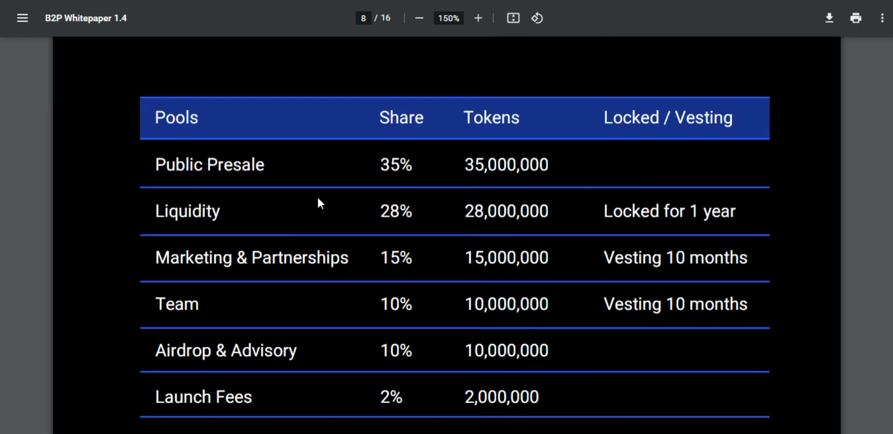
{"action": "scroll", "scroll_direction": "down", "scroll_amount": 3}
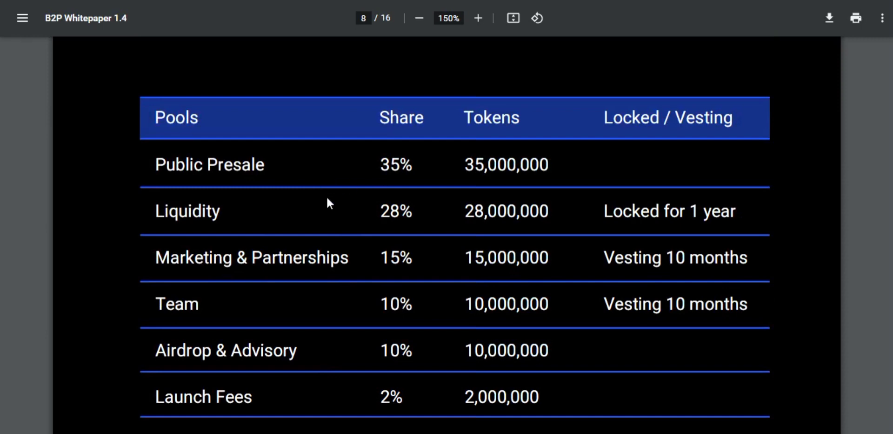
{"action": "scroll", "scroll_direction": "down", "scroll_amount": 3}
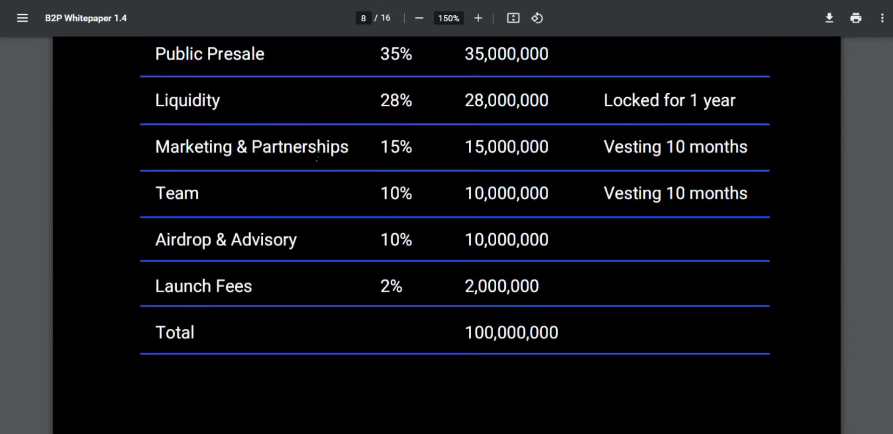
{"action": "mouse_move", "coordinate": [331, 190]}
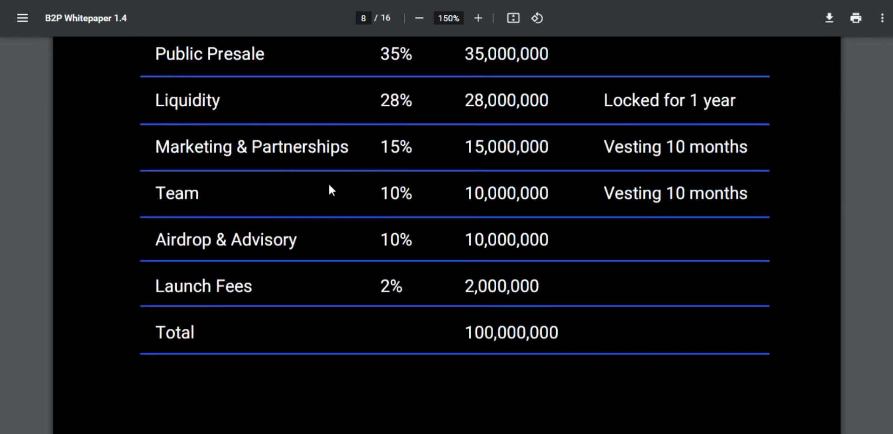
{"action": "mouse_move", "coordinate": [336, 250]}
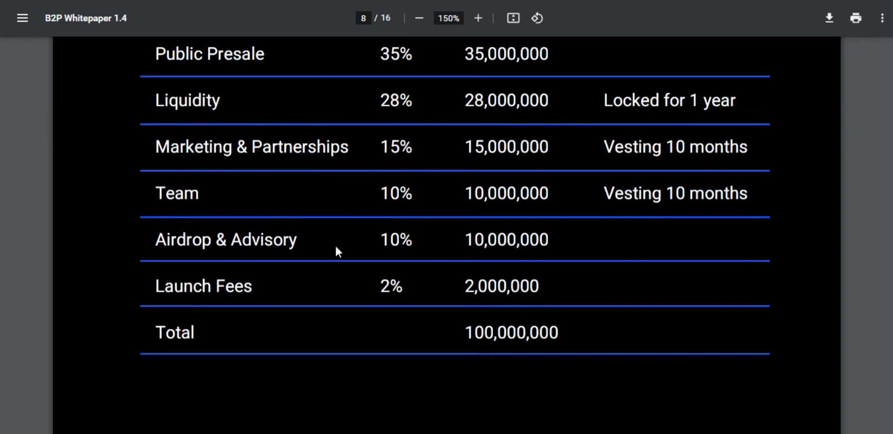
{"action": "mouse_move", "coordinate": [416, 254]}
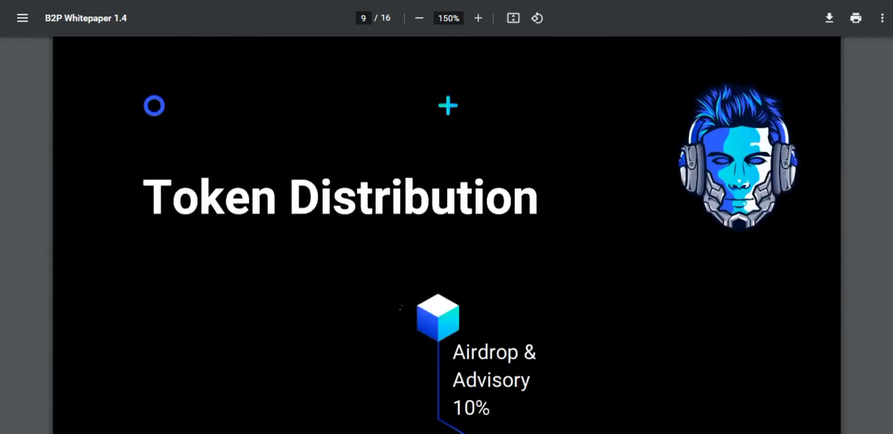
{"action": "scroll", "scroll_direction": "down", "scroll_amount": 3}
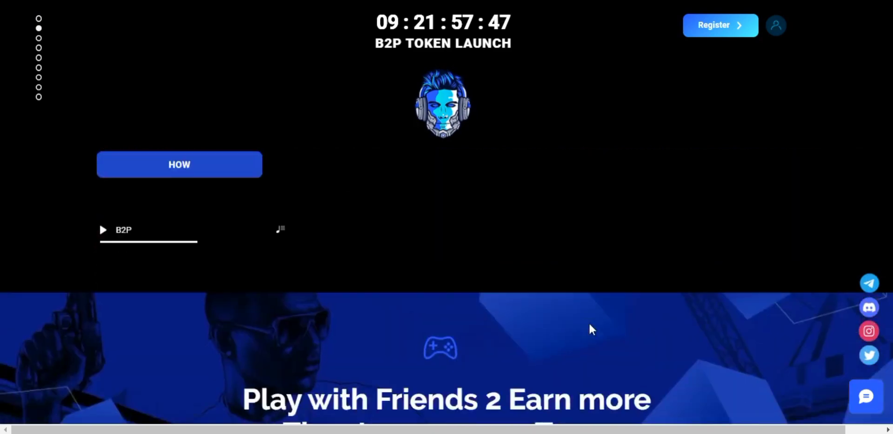
{"action": "scroll", "scroll_direction": "down", "scroll_amount": 3}
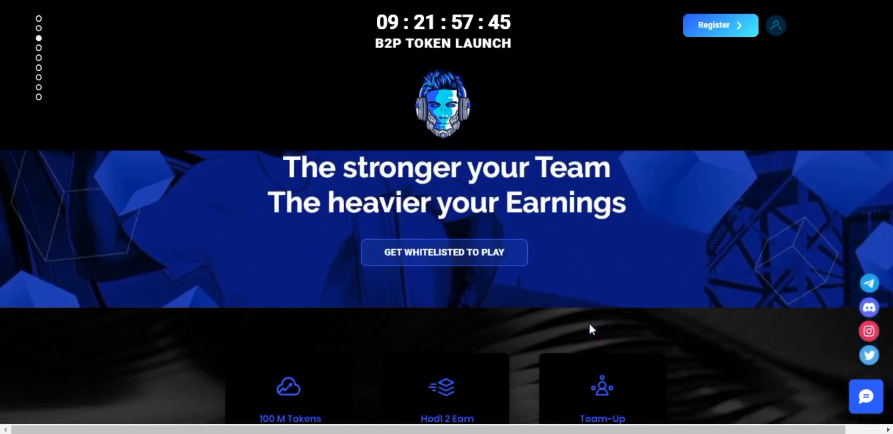
{"action": "scroll", "scroll_direction": "down", "scroll_amount": 3}
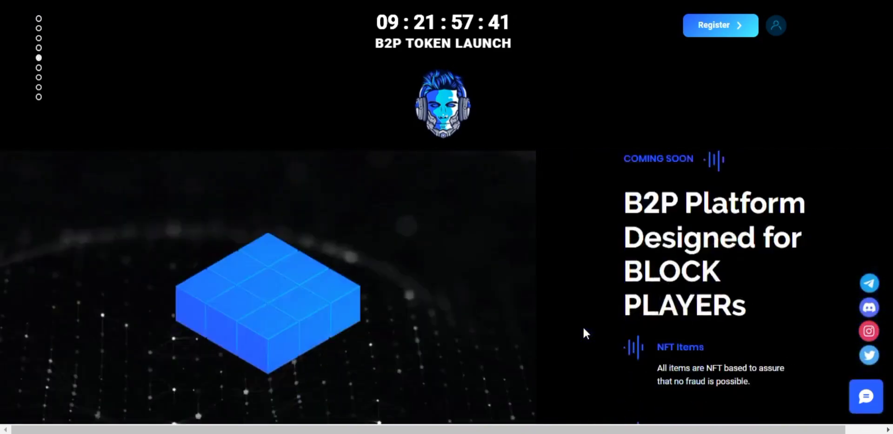
{"action": "scroll", "scroll_direction": "down", "scroll_amount": 3}
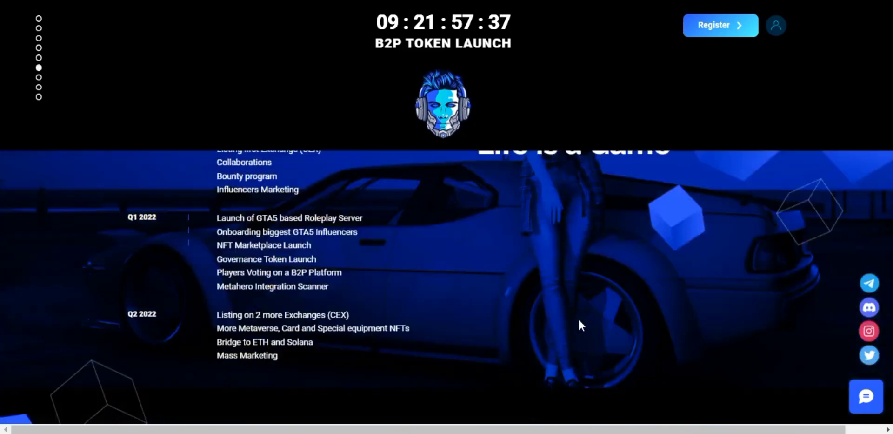
{"action": "scroll", "scroll_direction": "down", "scroll_amount": 3}
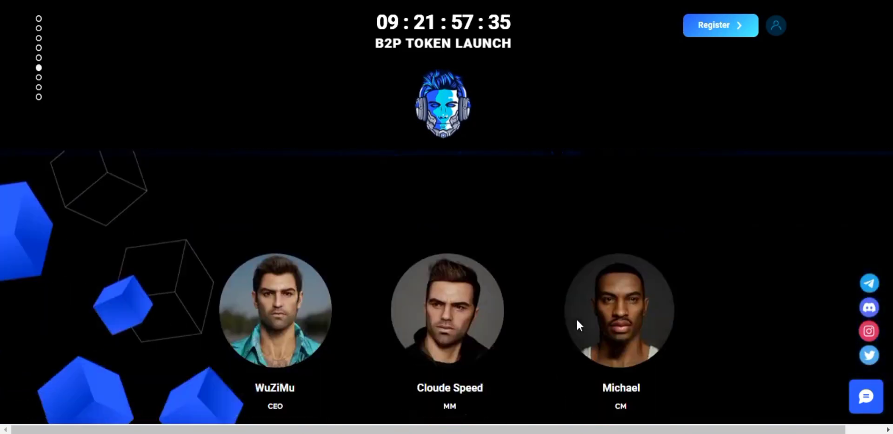
{"action": "scroll", "scroll_direction": "down", "scroll_amount": 3}
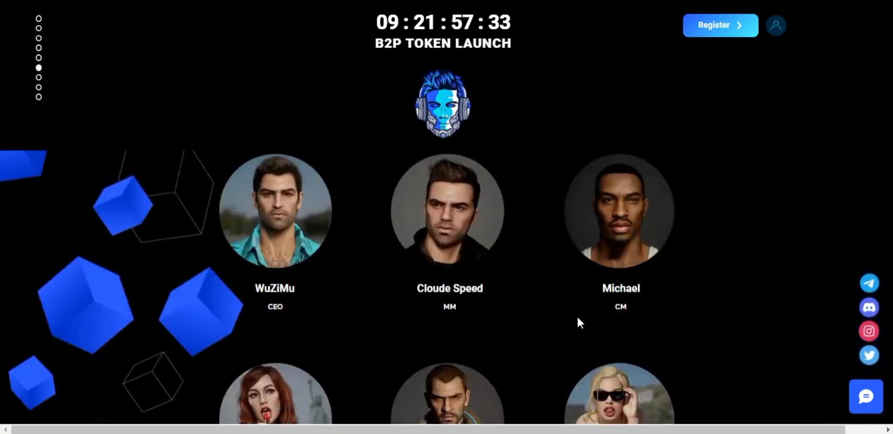
{"action": "scroll", "scroll_direction": "down", "scroll_amount": 3}
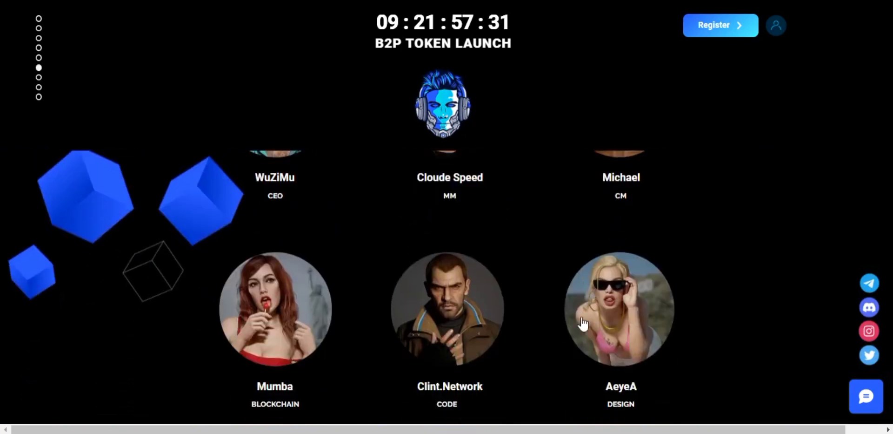
{"action": "scroll", "scroll_direction": "down", "scroll_amount": 3}
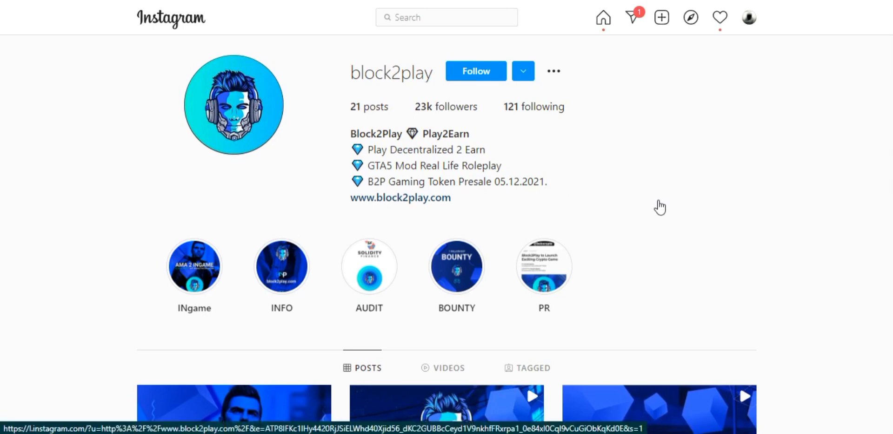
{"action": "scroll", "scroll_direction": "down", "scroll_amount": 3}
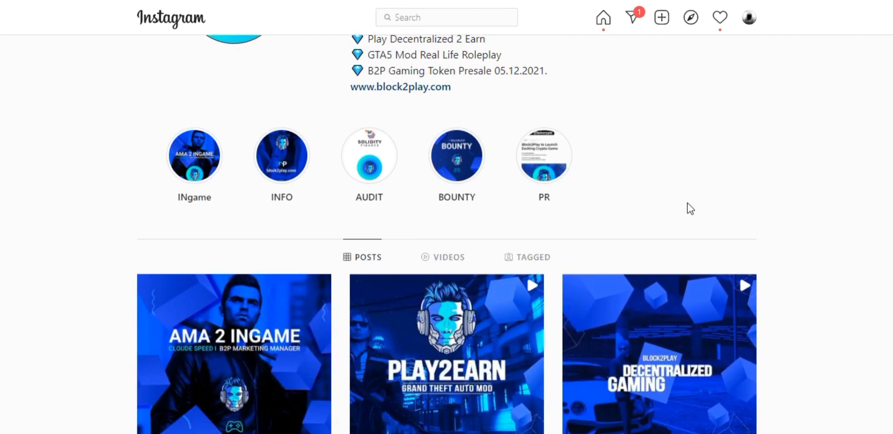
{"action": "mouse_move", "coordinate": [691, 208]}
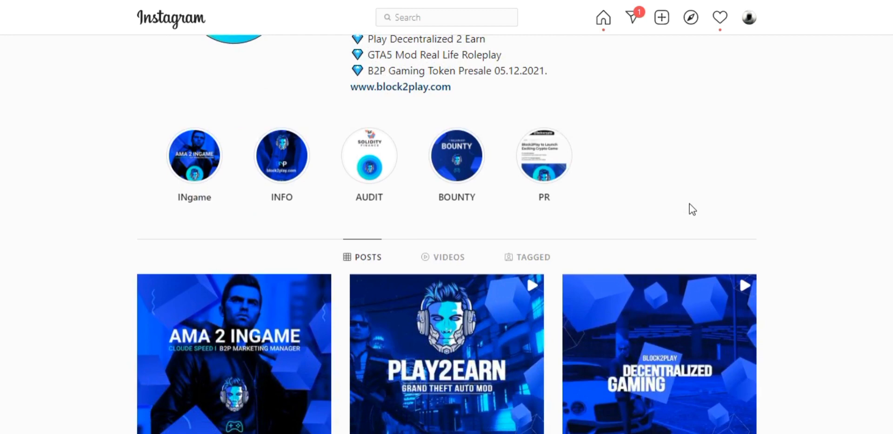
{"action": "scroll", "scroll_direction": "down", "scroll_amount": 3}
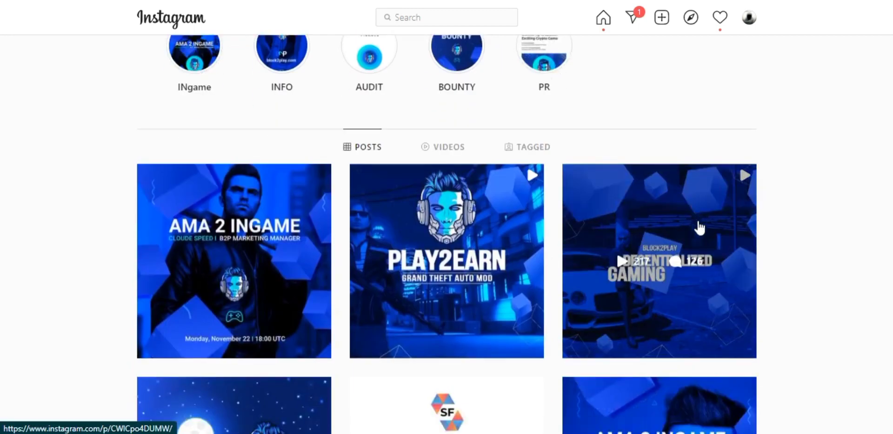
{"action": "scroll", "scroll_direction": "down", "scroll_amount": 3}
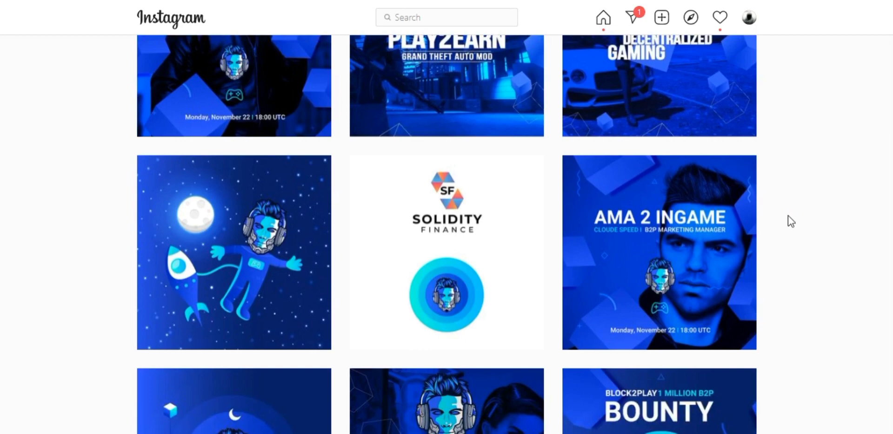
{"action": "scroll", "scroll_direction": "down", "scroll_amount": 3}
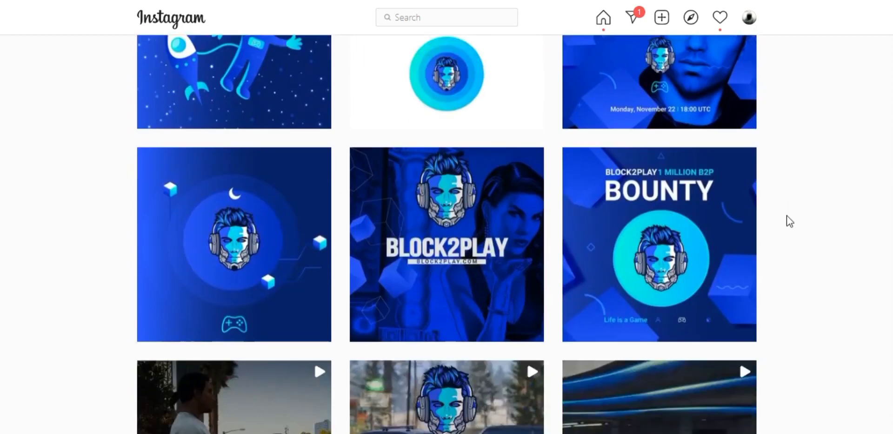
{"action": "scroll", "scroll_direction": "down", "scroll_amount": 3}
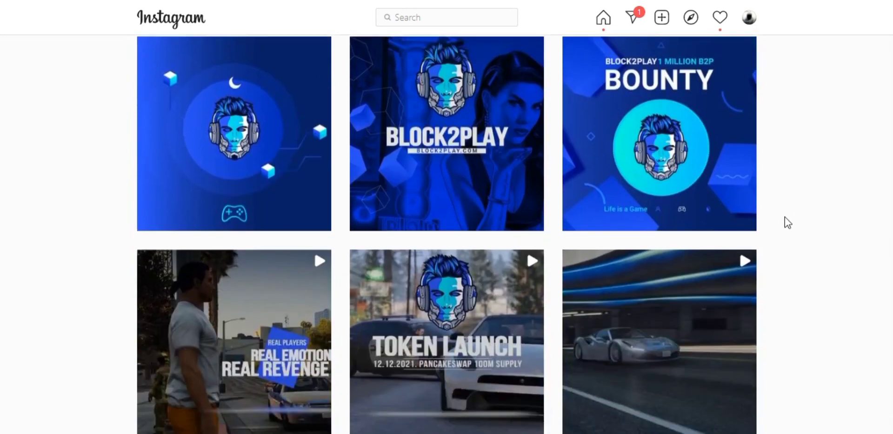
{"action": "scroll", "scroll_direction": "down", "scroll_amount": 3}
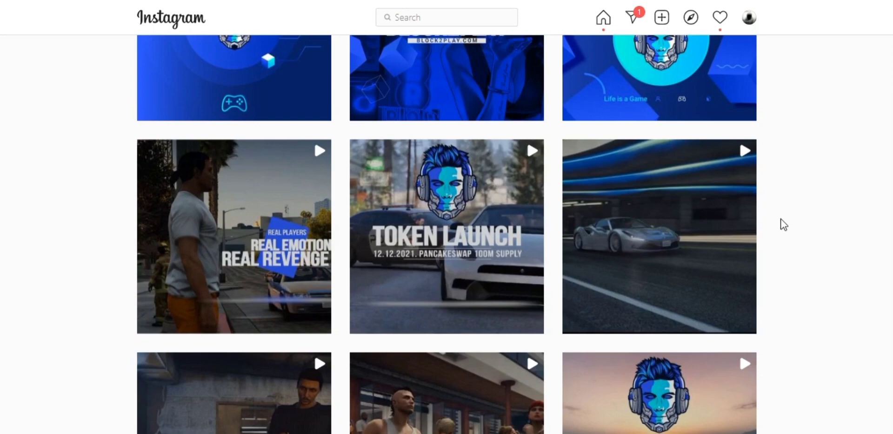
{"action": "scroll", "scroll_direction": "down", "scroll_amount": 3}
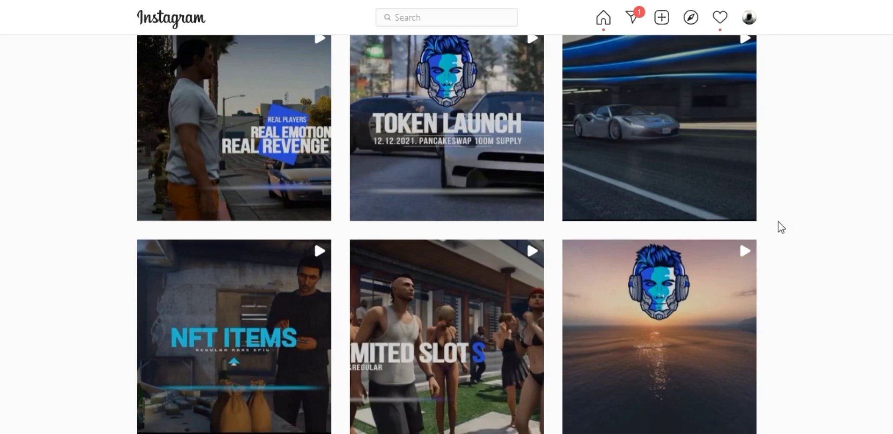
{"action": "scroll", "scroll_direction": "down", "scroll_amount": 3}
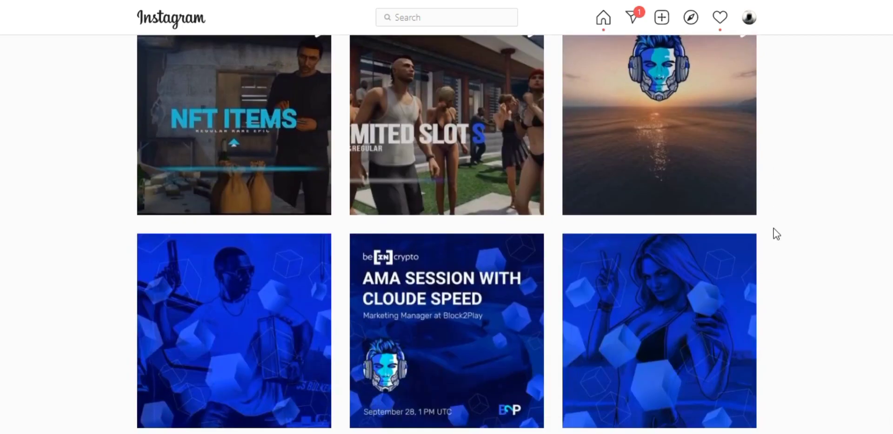
{"action": "scroll", "scroll_direction": "down", "scroll_amount": 3}
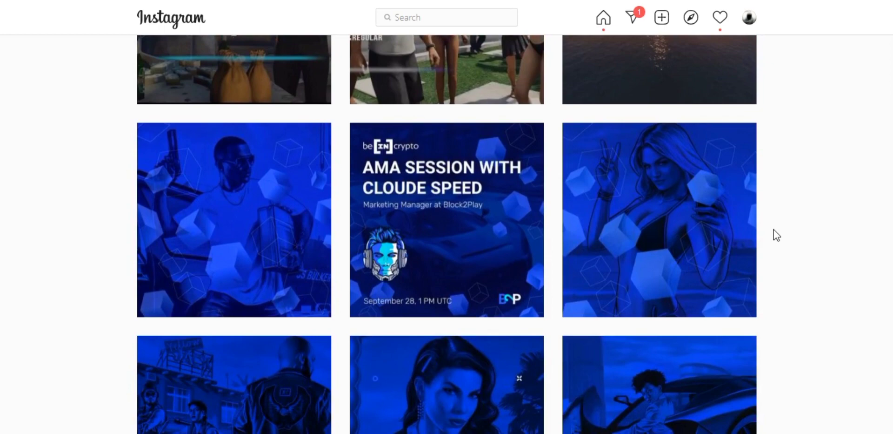
{"action": "scroll", "scroll_direction": "down", "scroll_amount": 3}
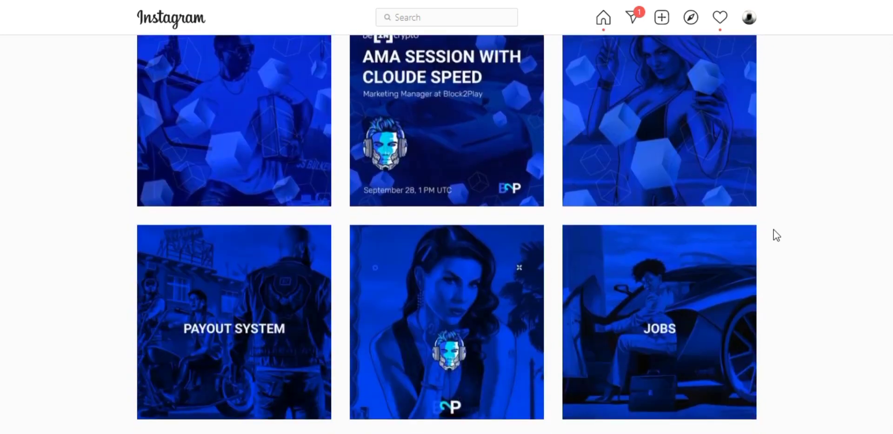
{"action": "scroll", "scroll_direction": "down", "scroll_amount": 3}
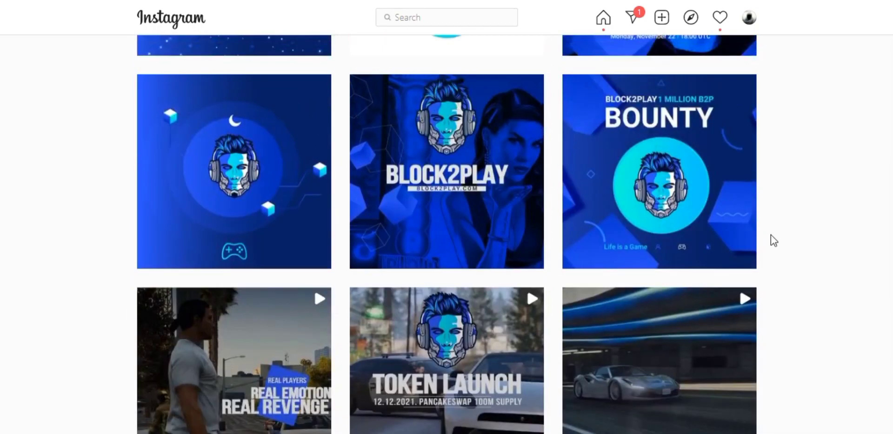
{"action": "scroll", "scroll_direction": "up", "scroll_amount": 3}
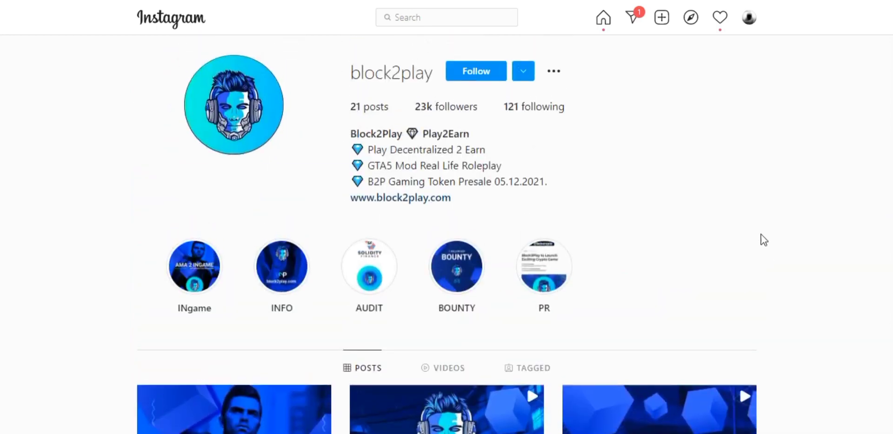
{"action": "mouse_move", "coordinate": [729, 241]}
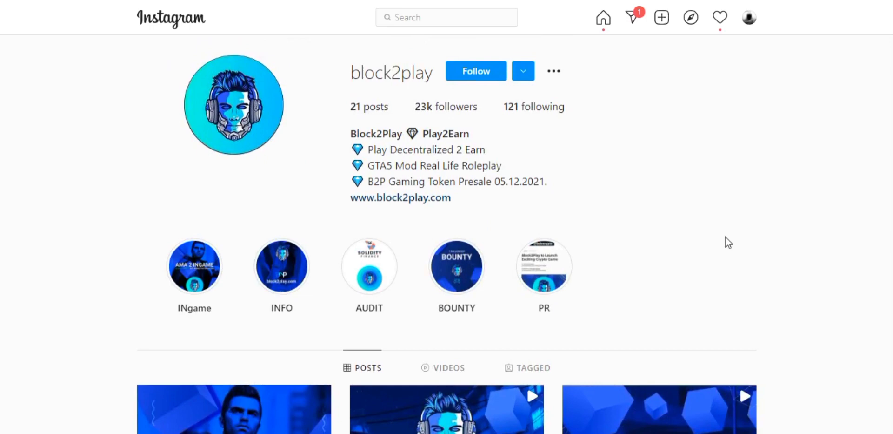